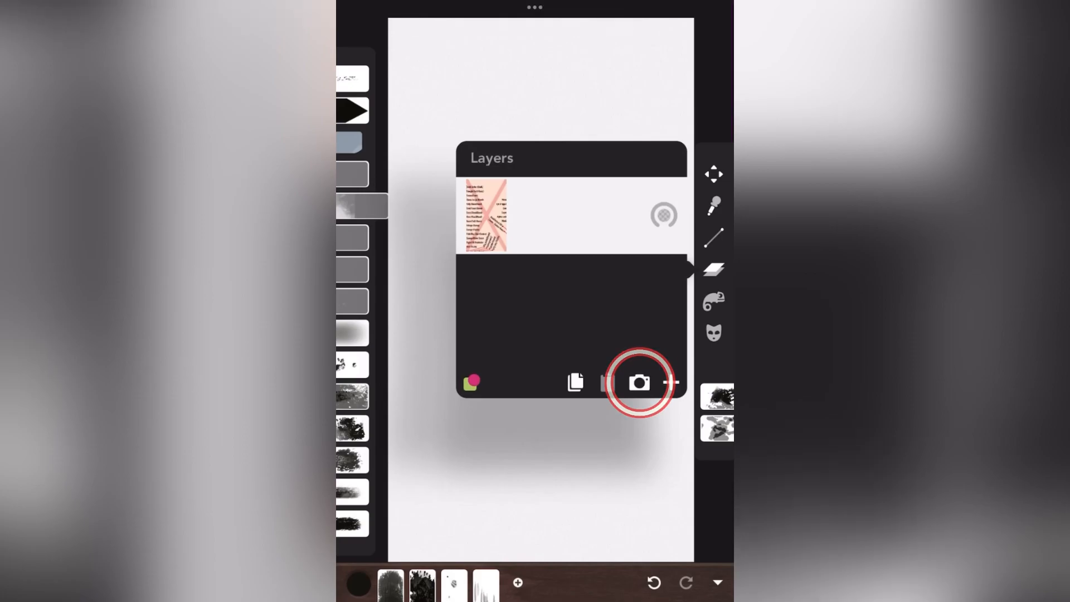
Import the tree photo as a new layer and position it over the lower canvas.
{"action": "left_click", "coordinate": [639, 382]}
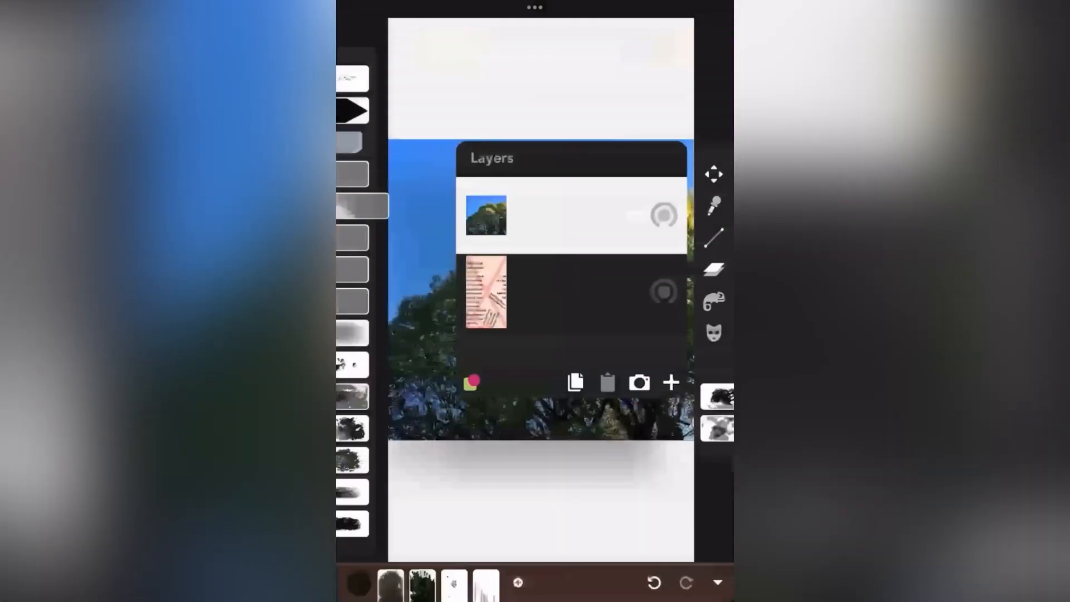
{"action": "left_click", "coordinate": [714, 135]}
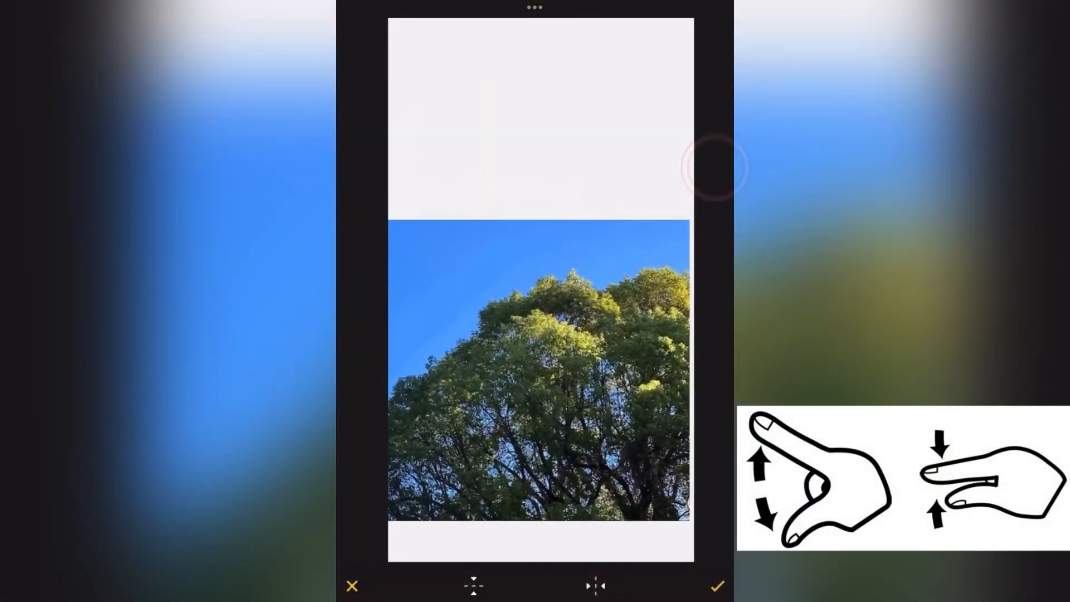
{"action": "left_click", "coordinate": [717, 586]}
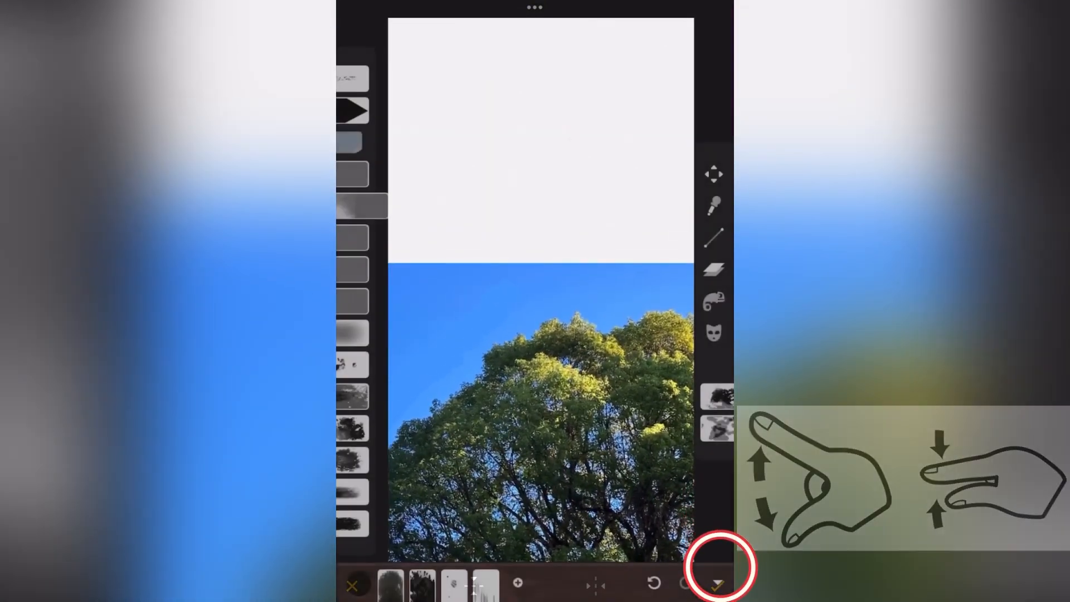
{"action": "left_click", "coordinate": [714, 269]}
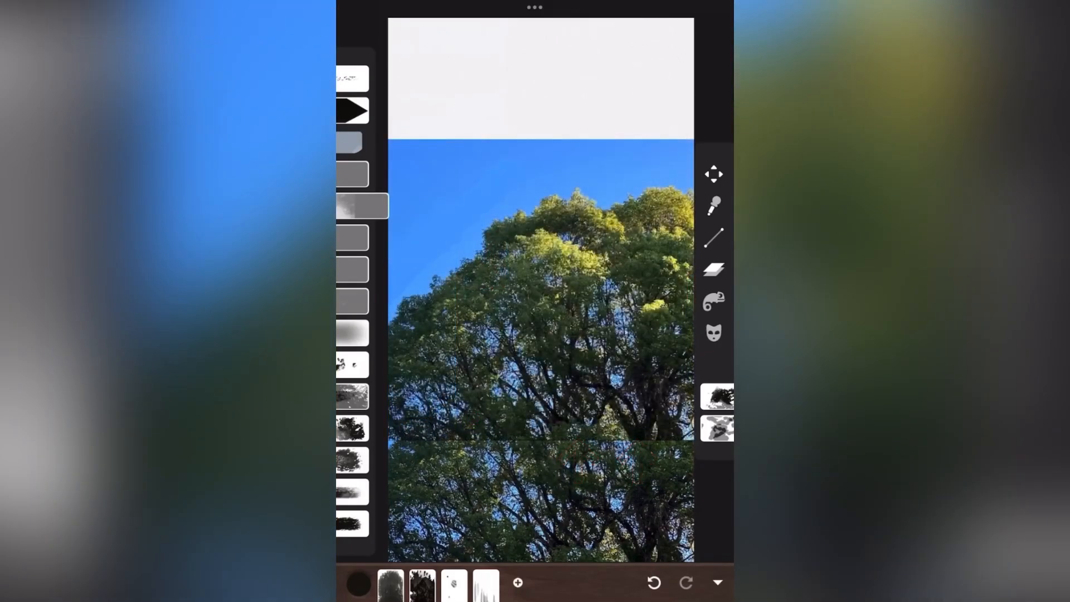
Scale the reference photo down into the top-left corner of the canvas.
{"action": "left_click", "coordinate": [714, 174]}
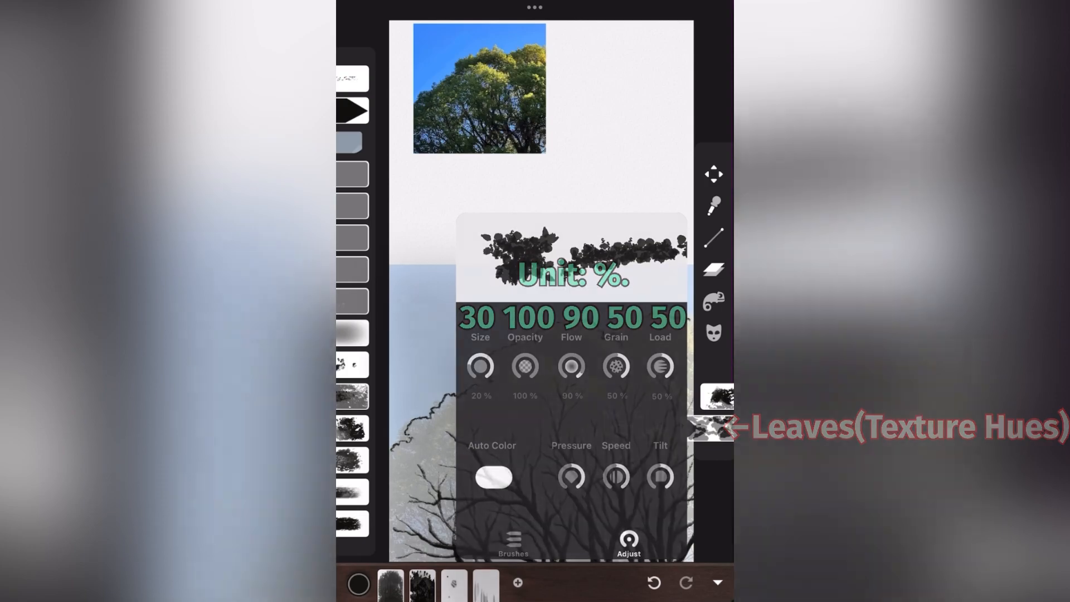
Hide the faint traced photo layer and sample a dark green from the reference photo.
{"action": "left_click", "coordinate": [712, 269]}
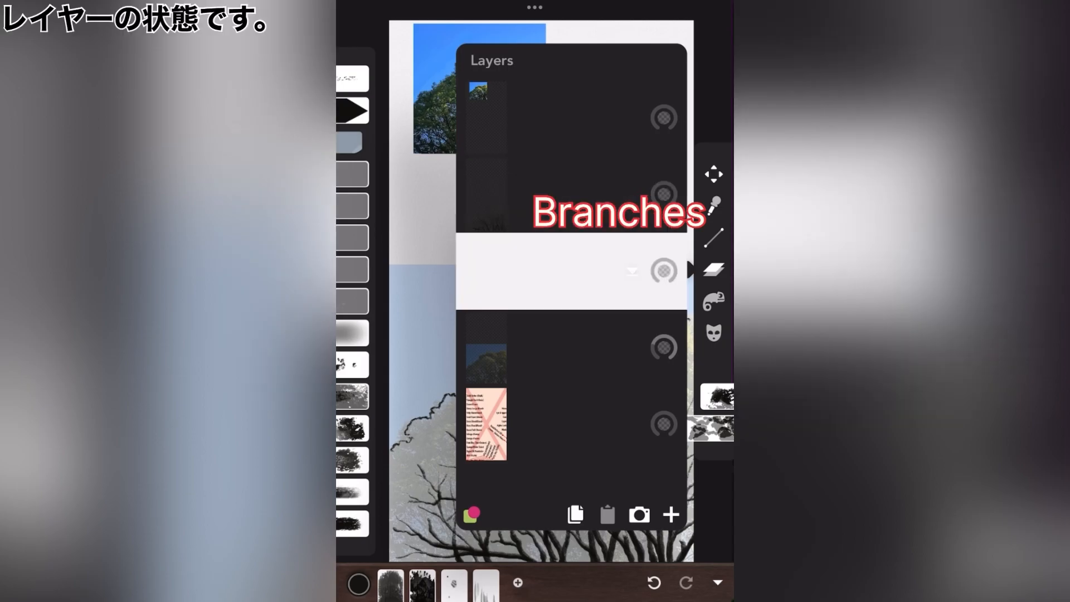
{"action": "left_click", "coordinate": [713, 208]}
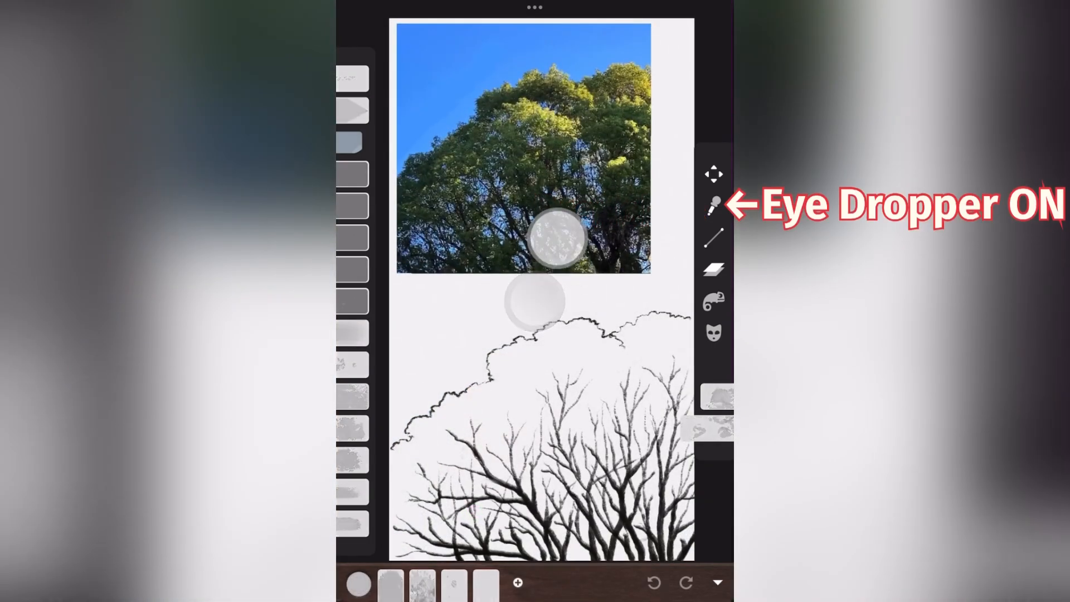
{"action": "left_click", "coordinate": [556, 235]}
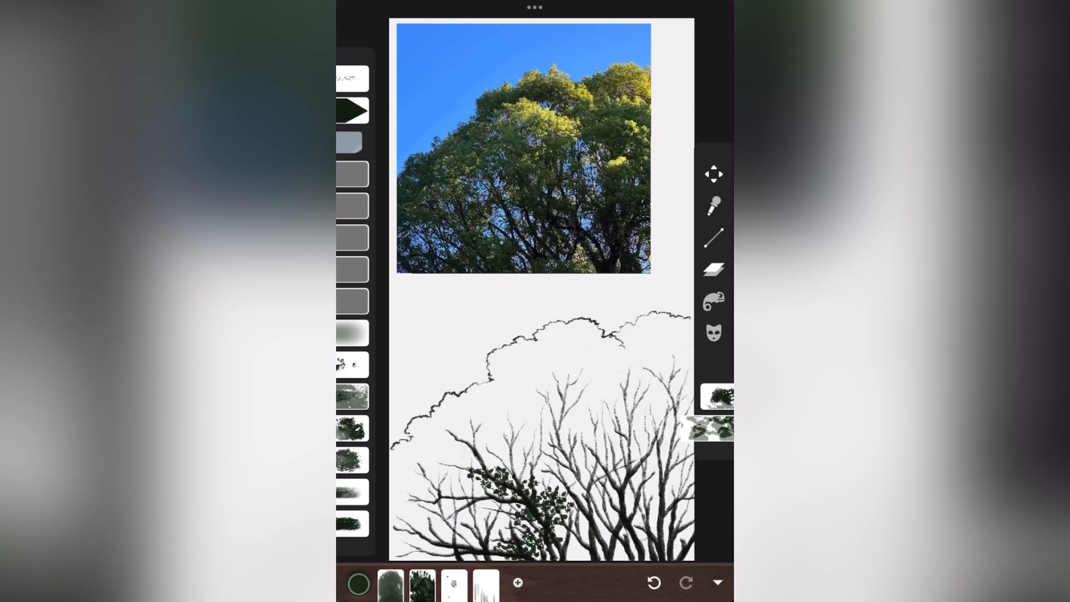
Paint dark green leaves across the canopy, then add light yellow-green highlights over them.
{"action": "left_click", "coordinate": [714, 209]}
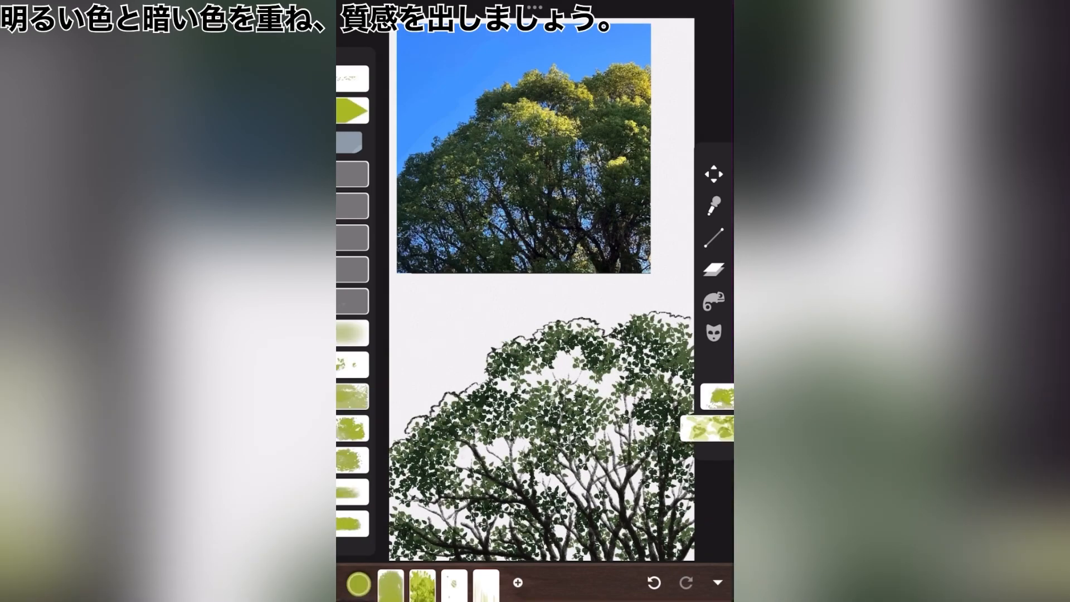
{"action": "left_click", "coordinate": [714, 269]}
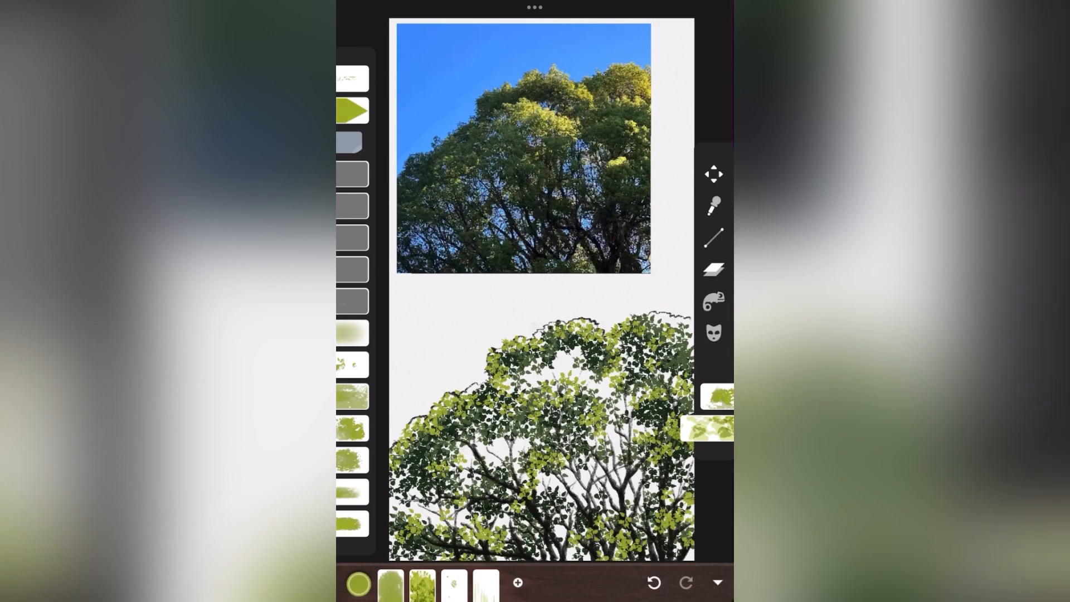
{"action": "left_click", "coordinate": [713, 269]}
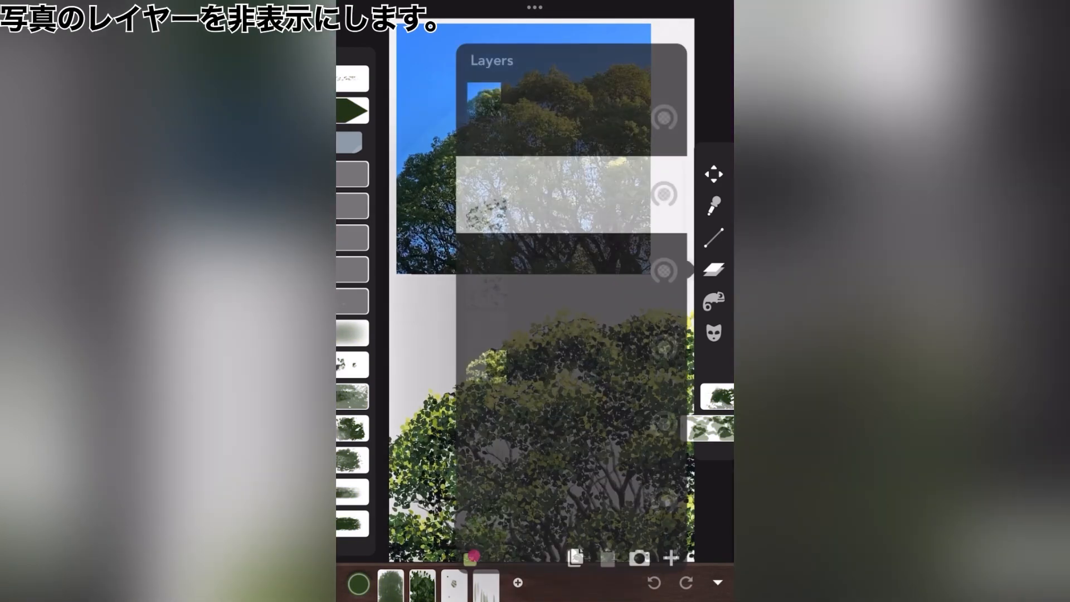
Hide the reference photo and choose a Round Soft brush loaded with sky blue.
{"action": "left_click", "coordinate": [663, 117]}
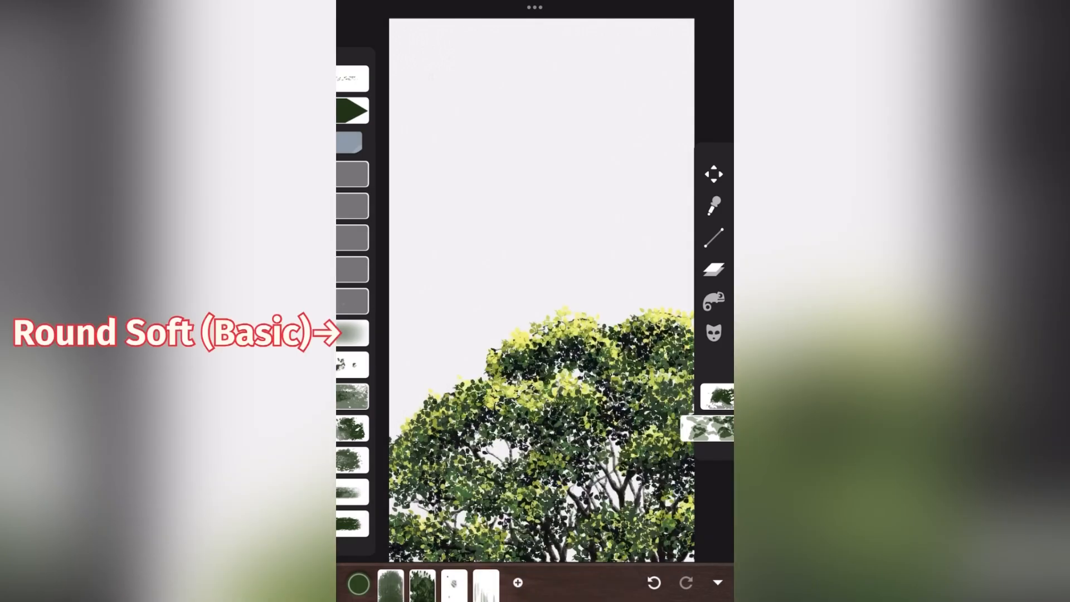
{"action": "left_click", "coordinate": [353, 332]}
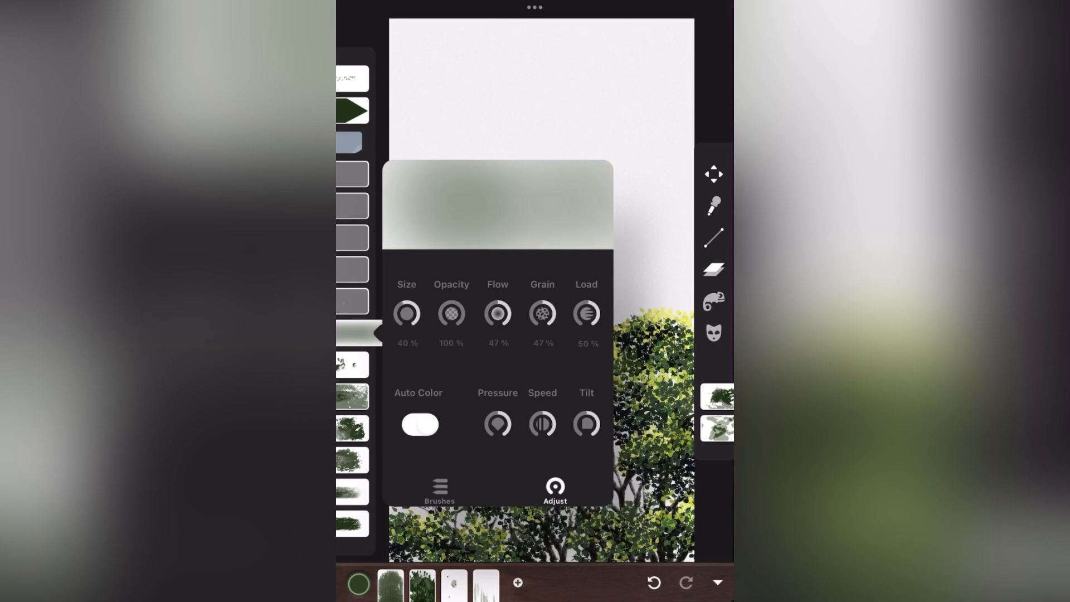
{"action": "left_click", "coordinate": [358, 583]}
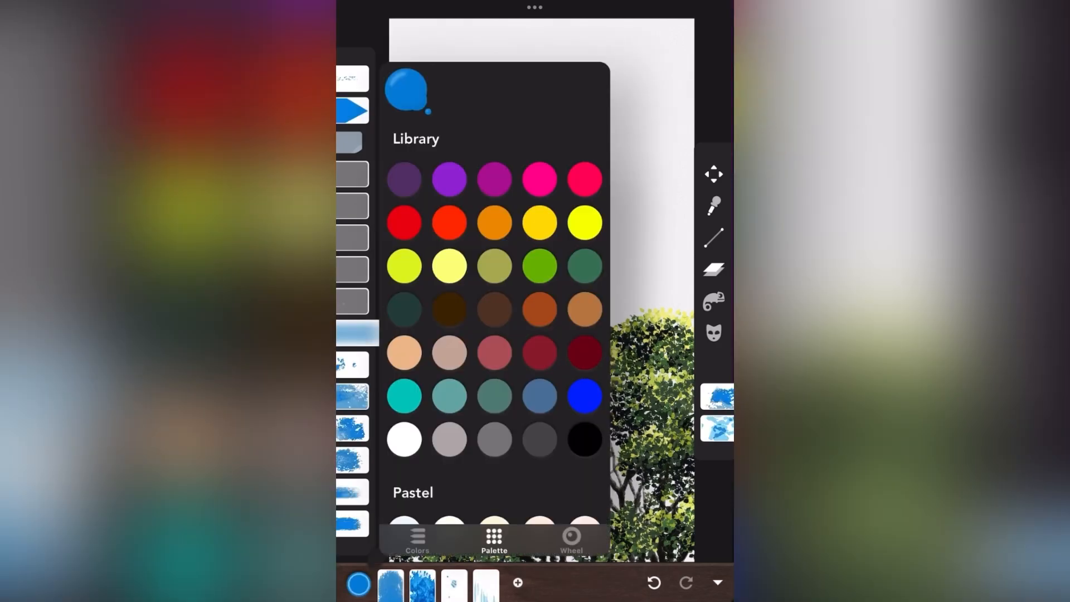
Add a new layer under the tree and paint the blue sky across it.
{"action": "left_click", "coordinate": [714, 268]}
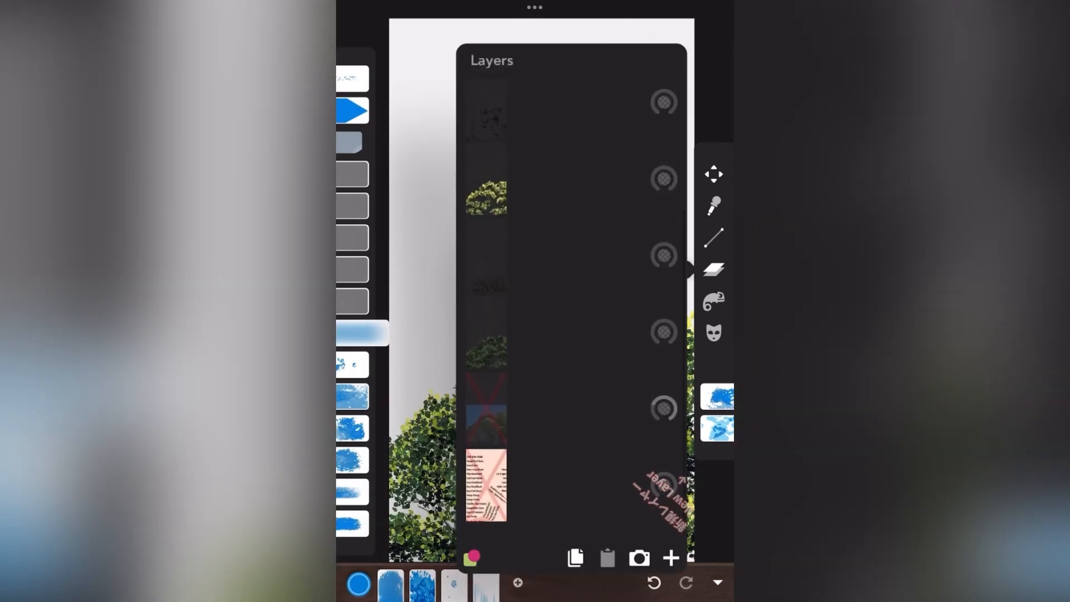
{"action": "left_click", "coordinate": [670, 557]}
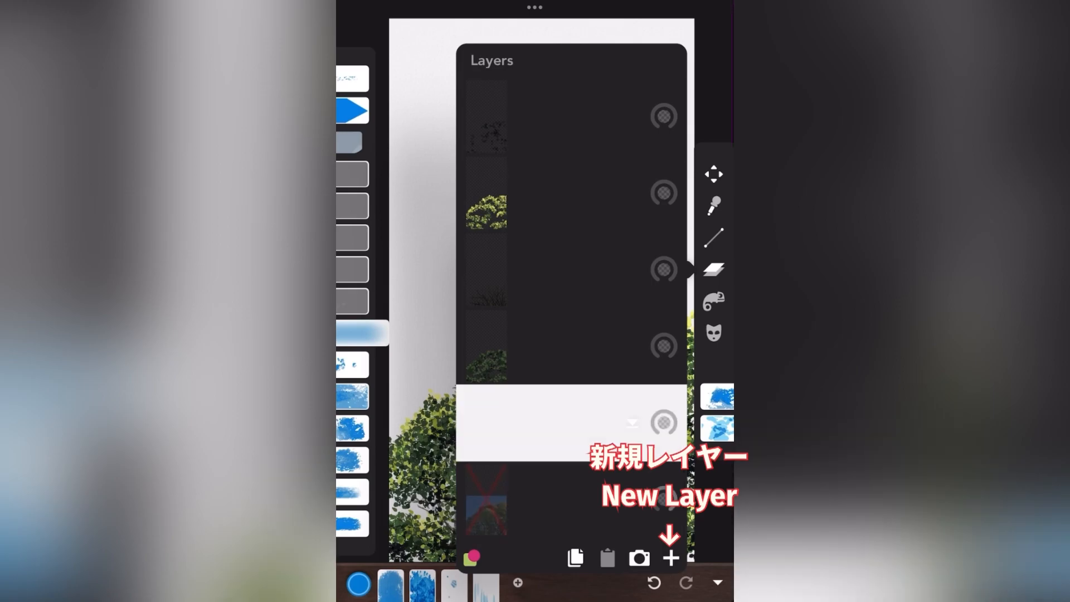
{"action": "left_click", "coordinate": [670, 558]}
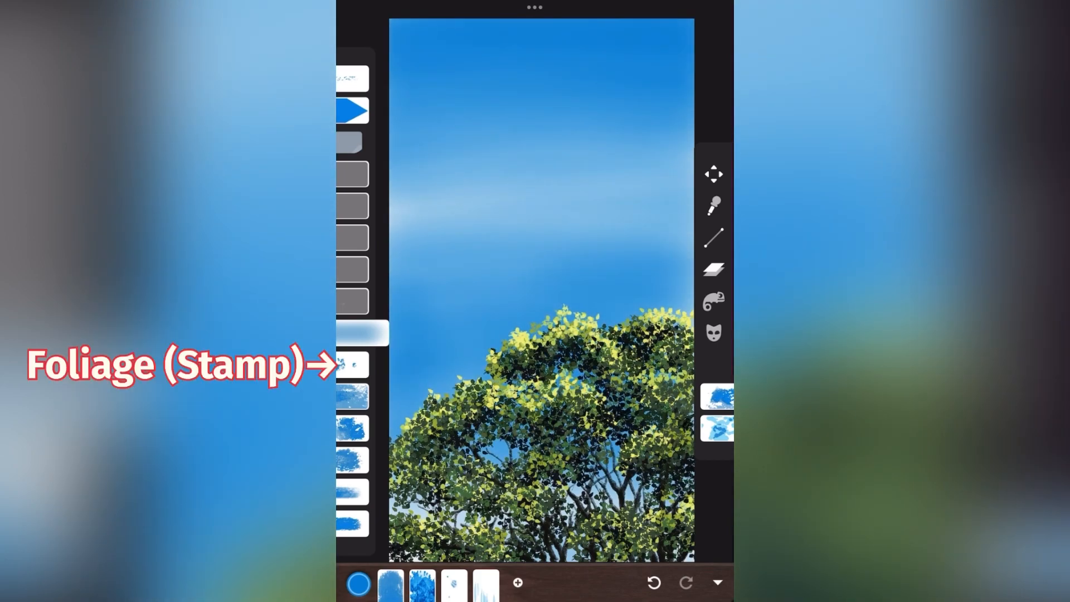
Stamp white clouds into the sky with the Foliage brush, then select Putty Blend to soften them.
{"action": "left_click", "coordinate": [354, 334]}
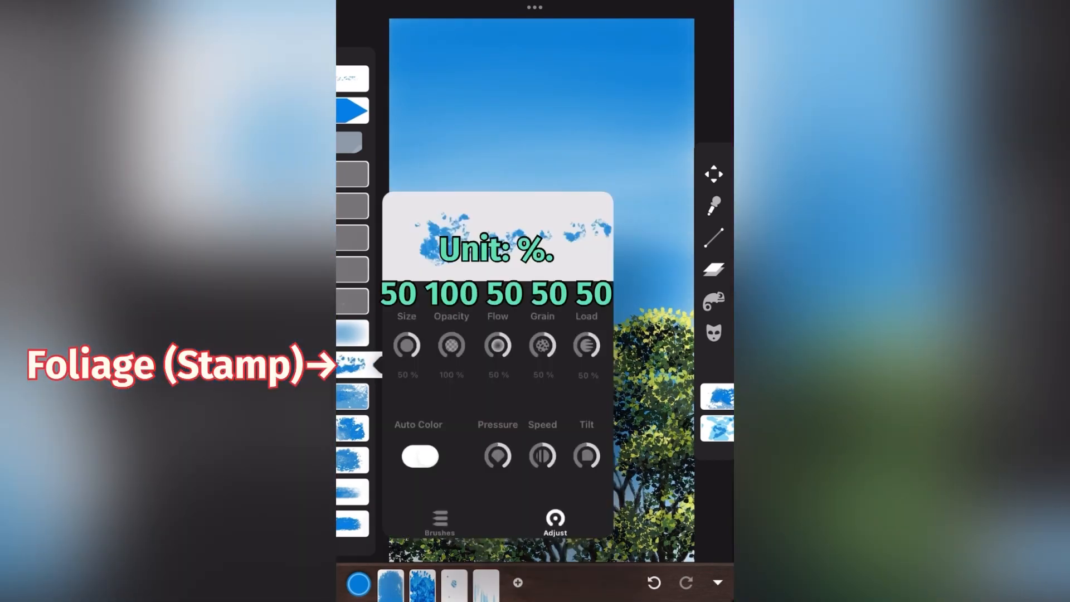
{"action": "left_click", "coordinate": [358, 583]}
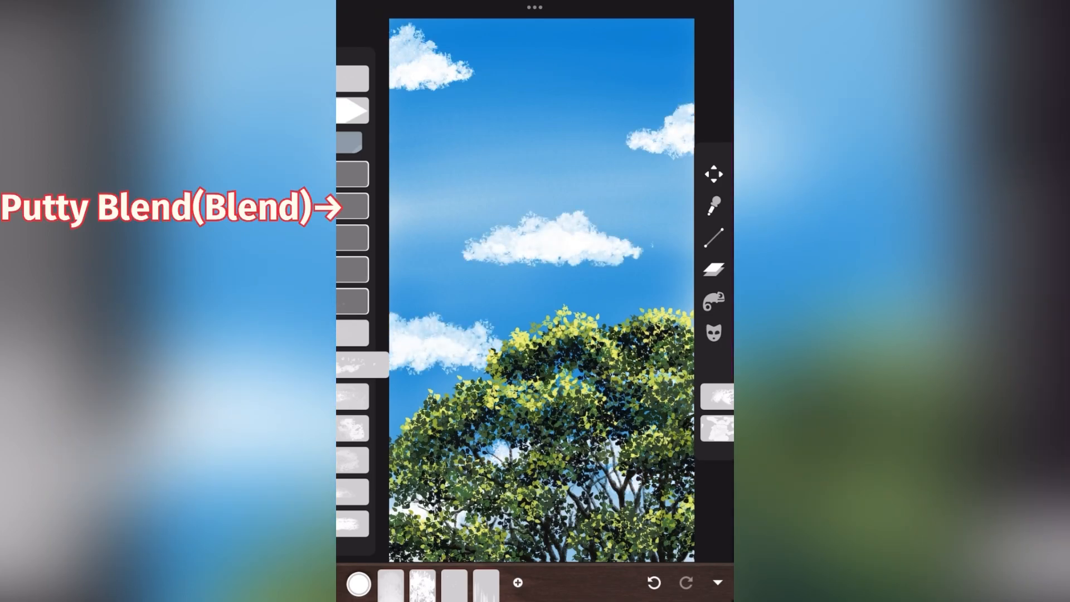
{"action": "left_click", "coordinate": [354, 206]}
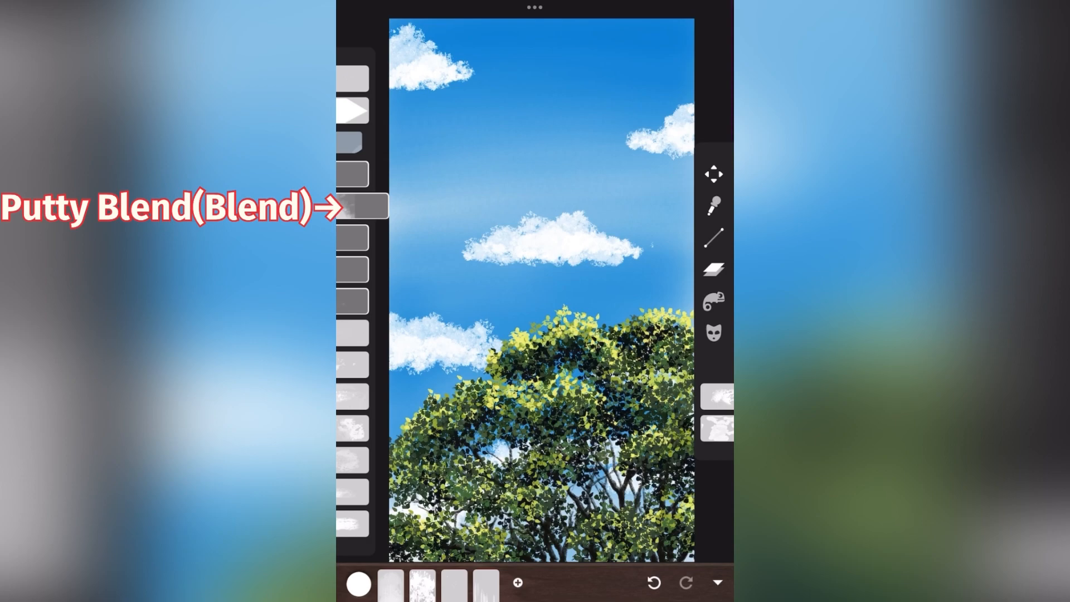